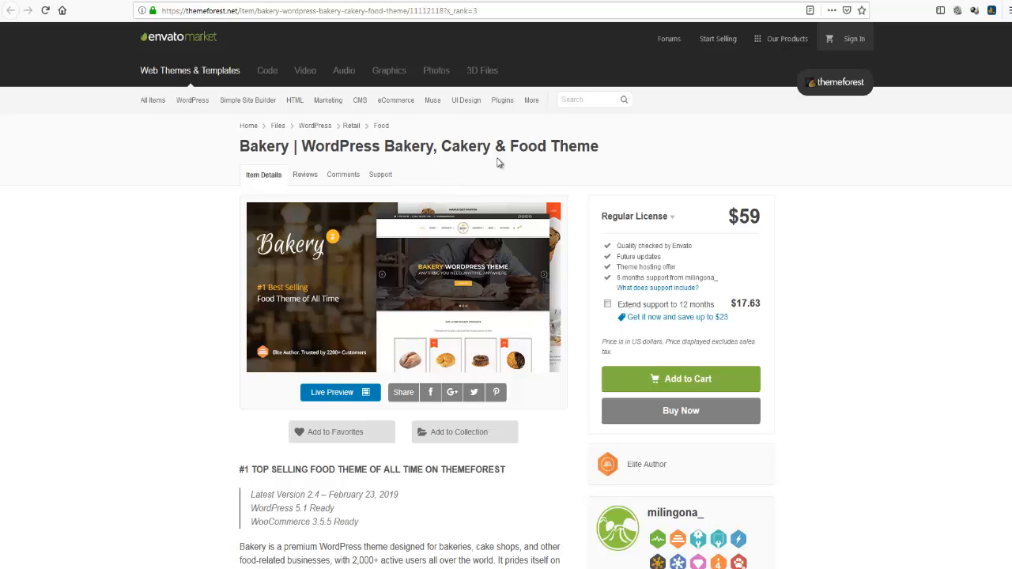
pyautogui.moveTo(846, 229)
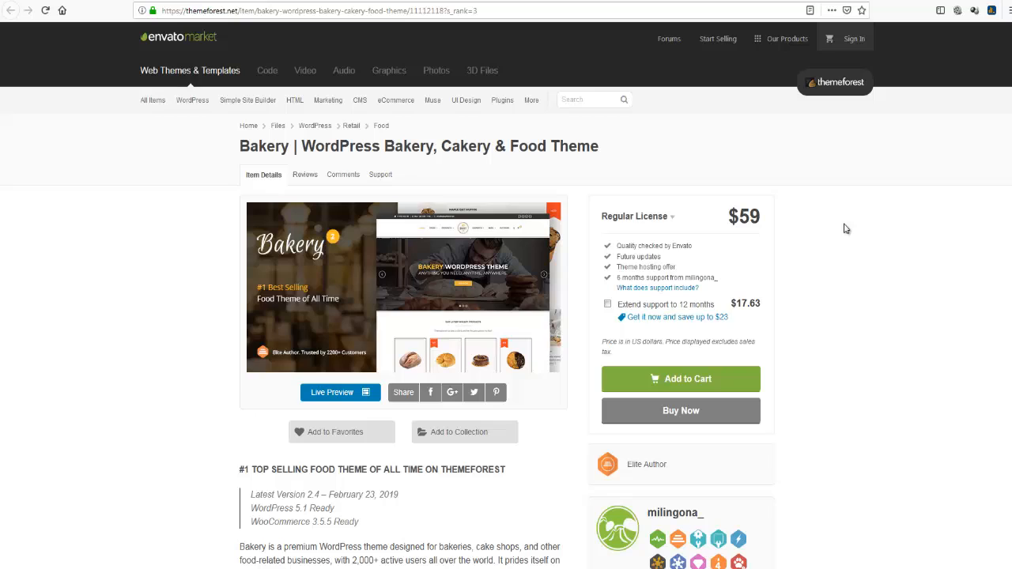
pyautogui.moveTo(831, 236)
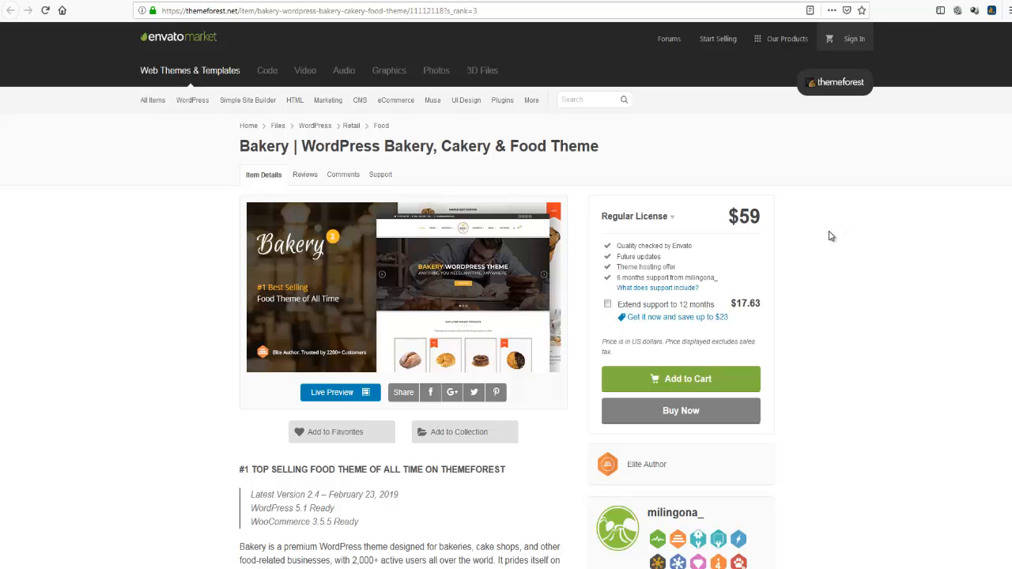
pyautogui.moveTo(810, 253)
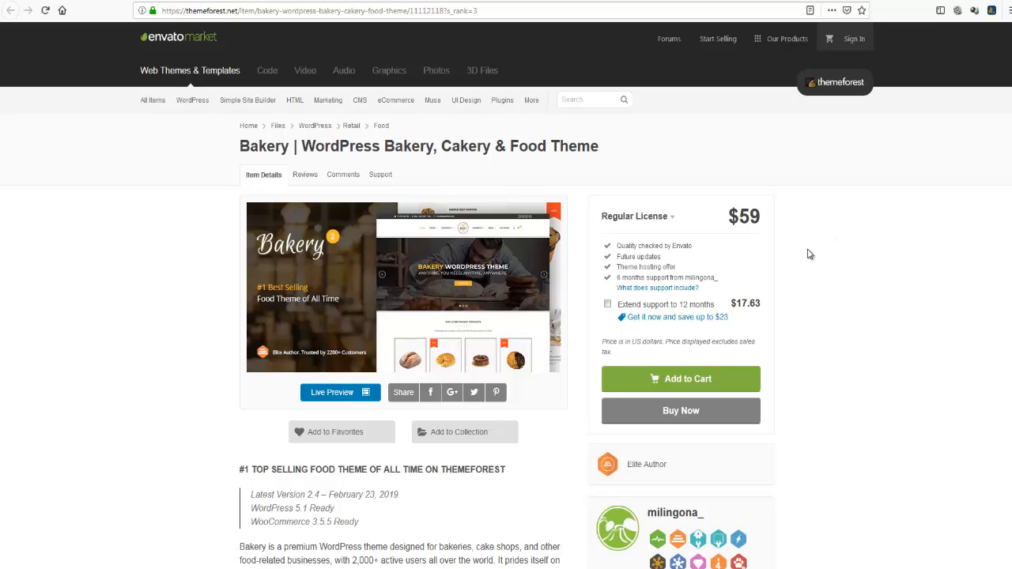
# Step: Scroll the Bakery item page down to its description, sales and comment counts, and the 4 Unique demos list
pyautogui.scroll(-3)
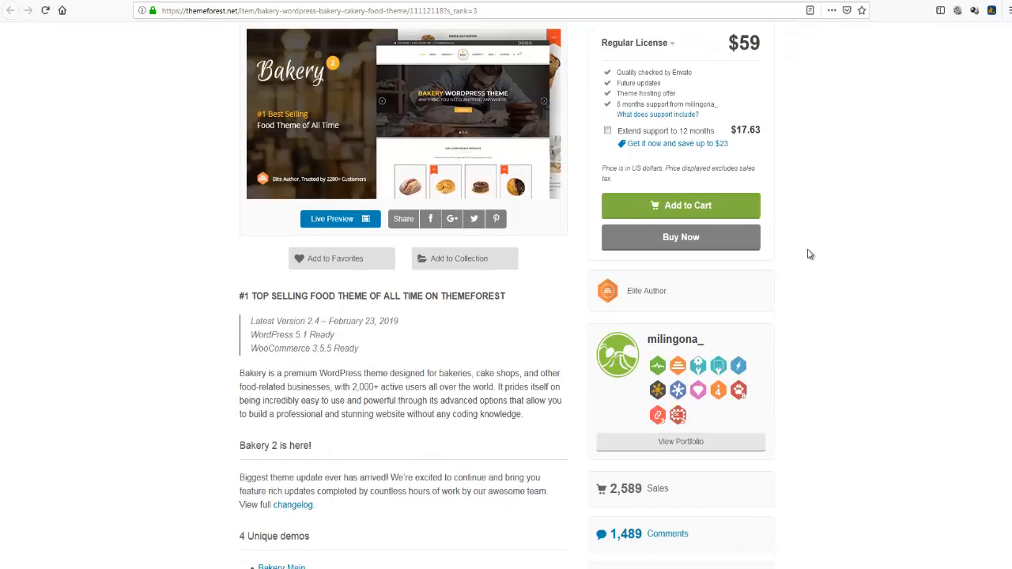
pyautogui.scroll(-3)
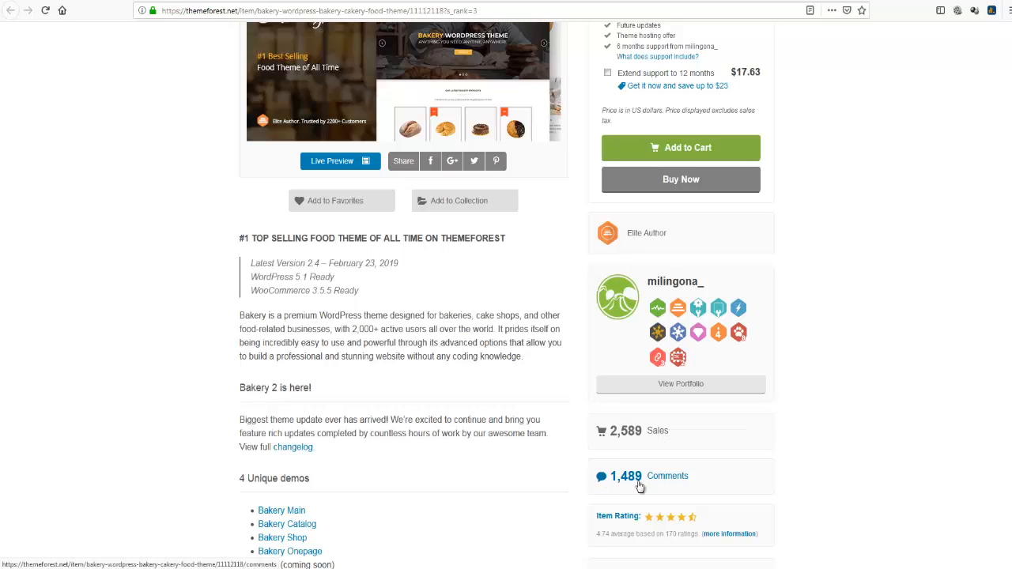
pyautogui.moveTo(216, 370)
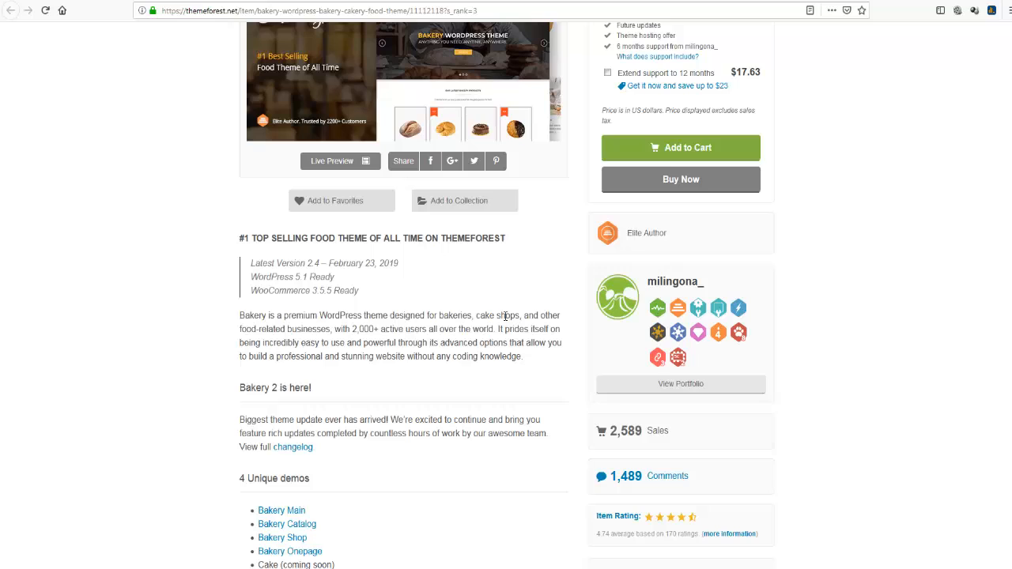
pyautogui.moveTo(340, 326)
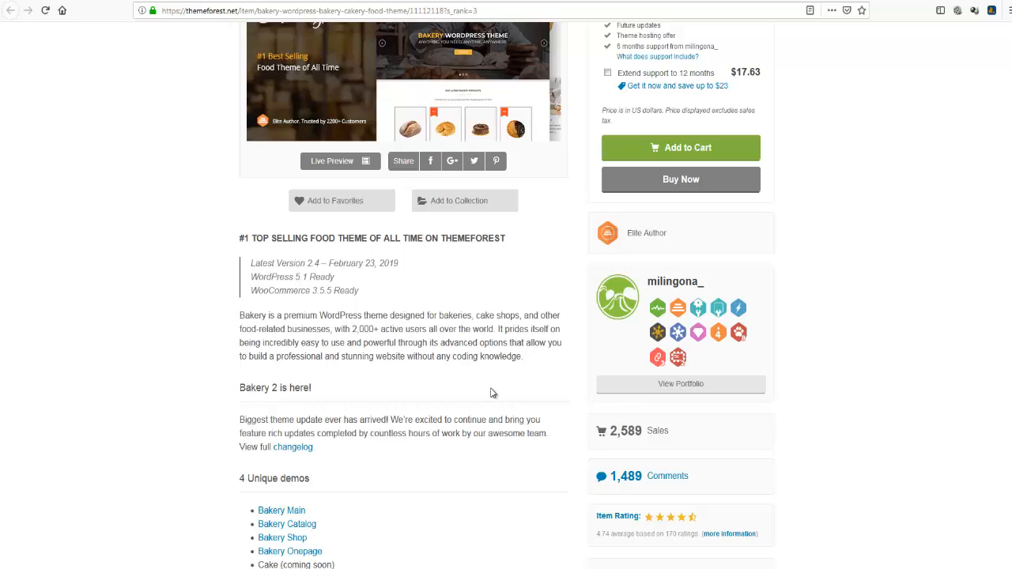
pyautogui.moveTo(417, 360)
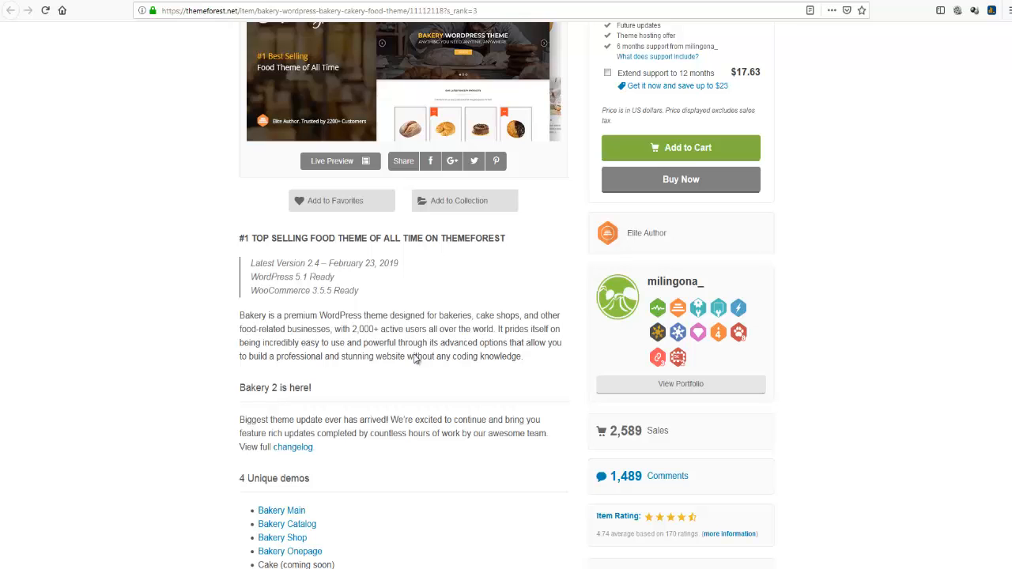
pyautogui.moveTo(416, 360)
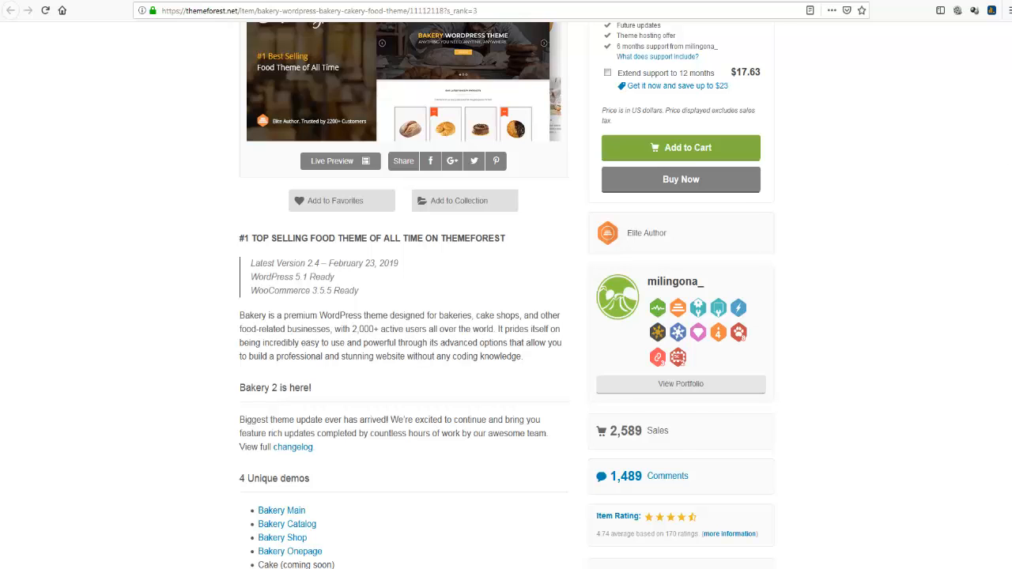
# Step: Scroll past the demos to the Features list with compatible browsers, plugins and WordPress versions alongside
pyautogui.scroll(-3)
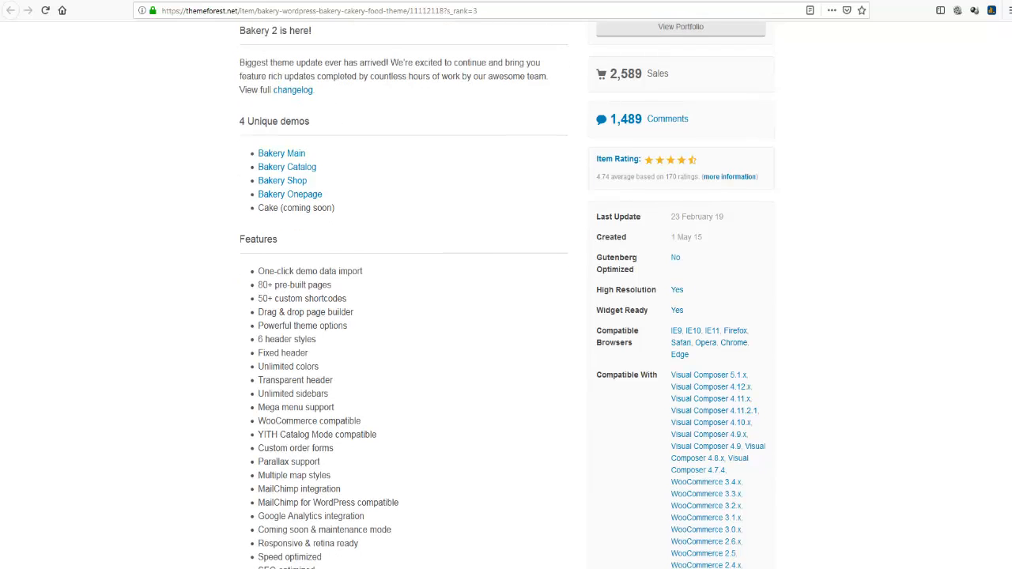
pyautogui.scroll(-3)
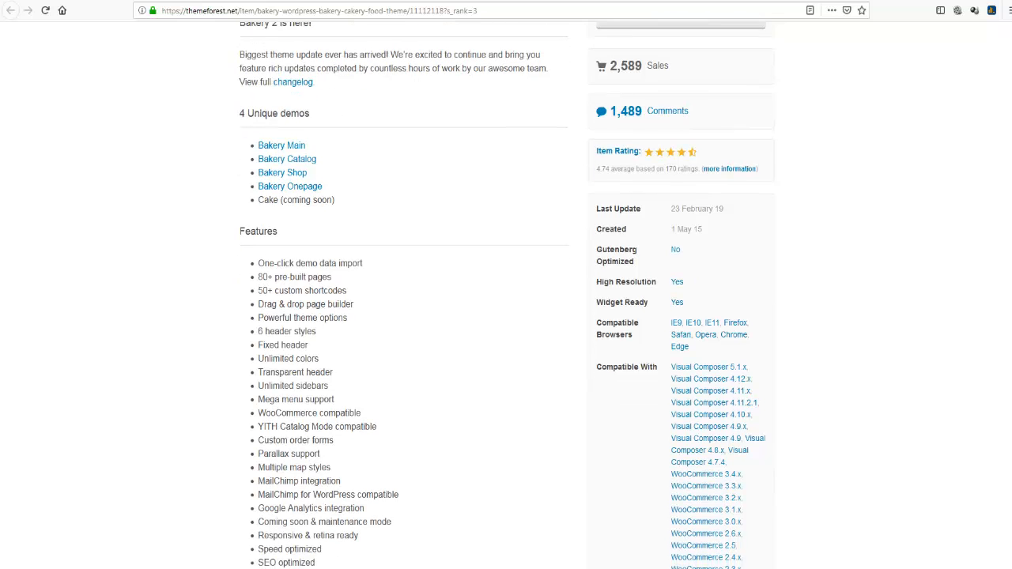
pyautogui.scroll(-3)
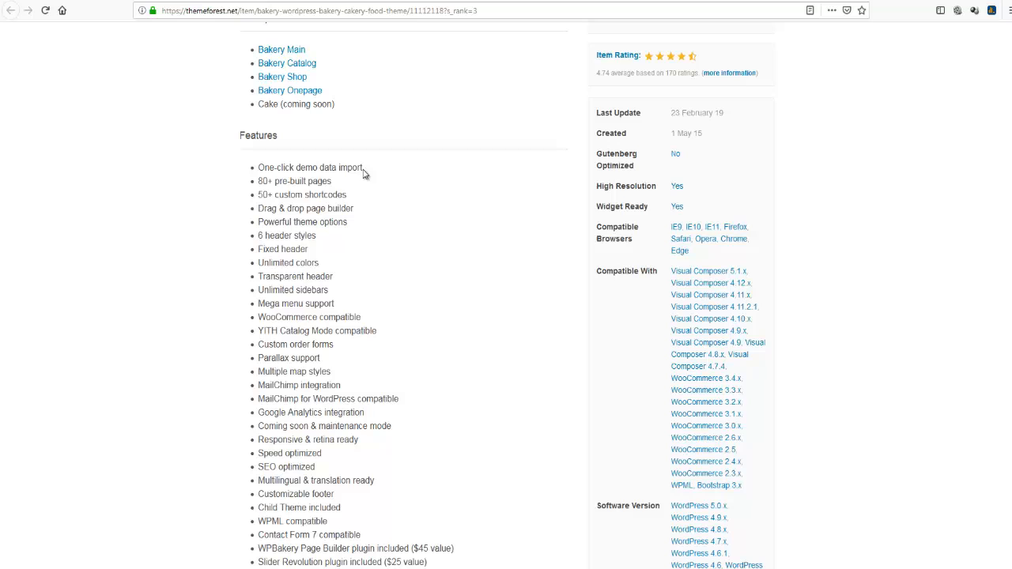
pyautogui.moveTo(335, 187)
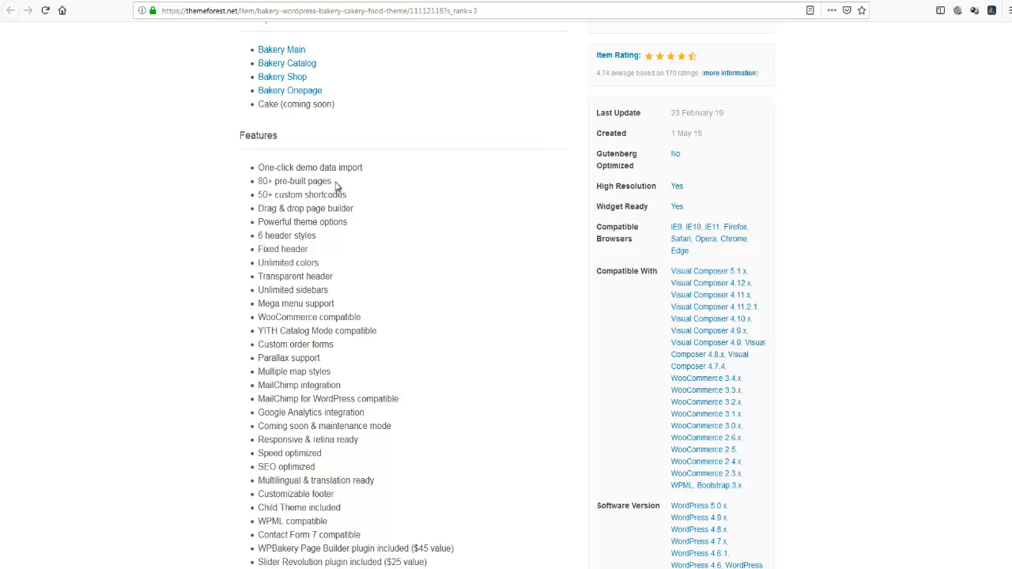
pyautogui.moveTo(231, 232)
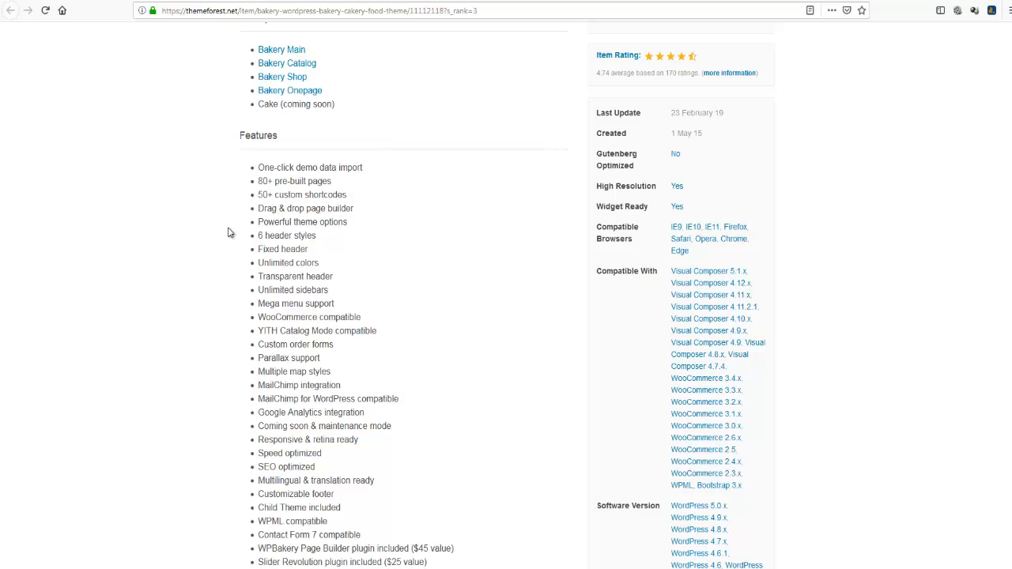
pyautogui.moveTo(370, 240)
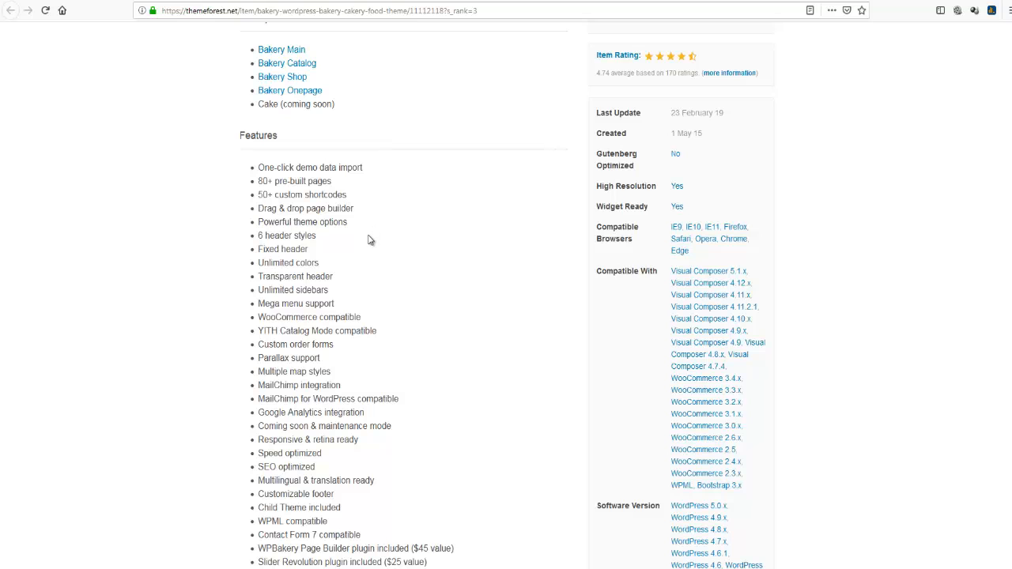
pyautogui.scroll(-3)
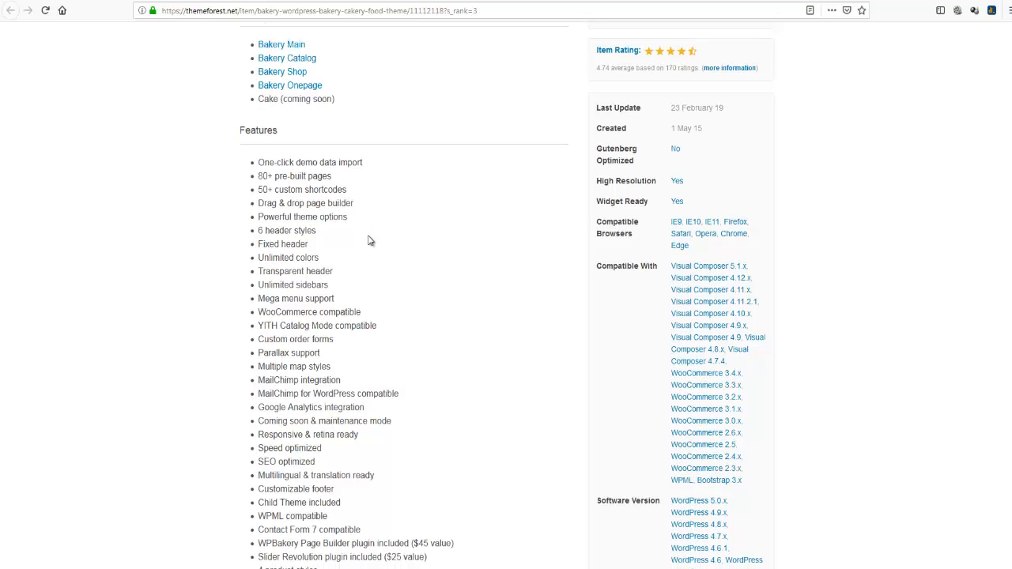
pyautogui.scroll(-3)
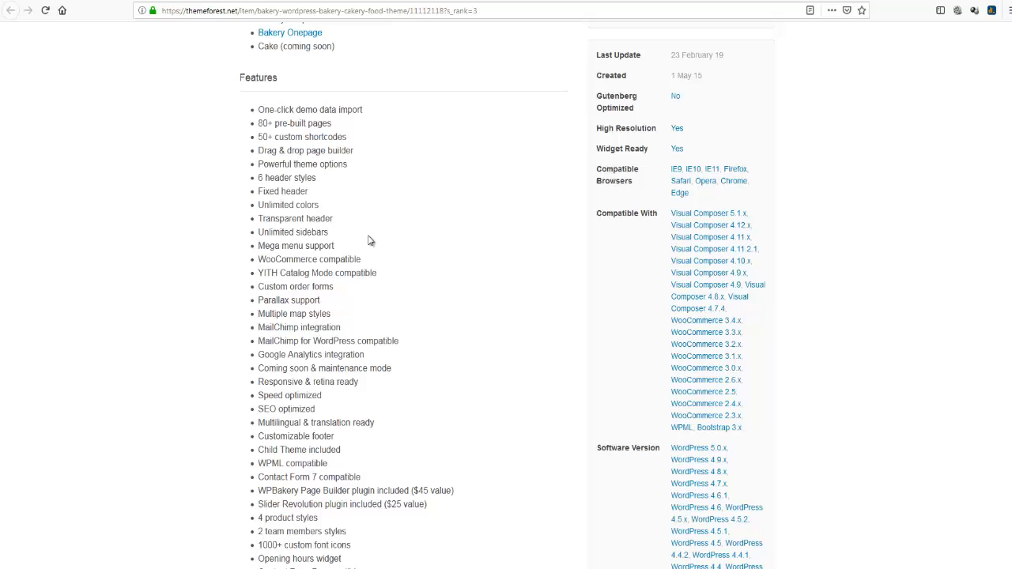
pyautogui.moveTo(365, 245)
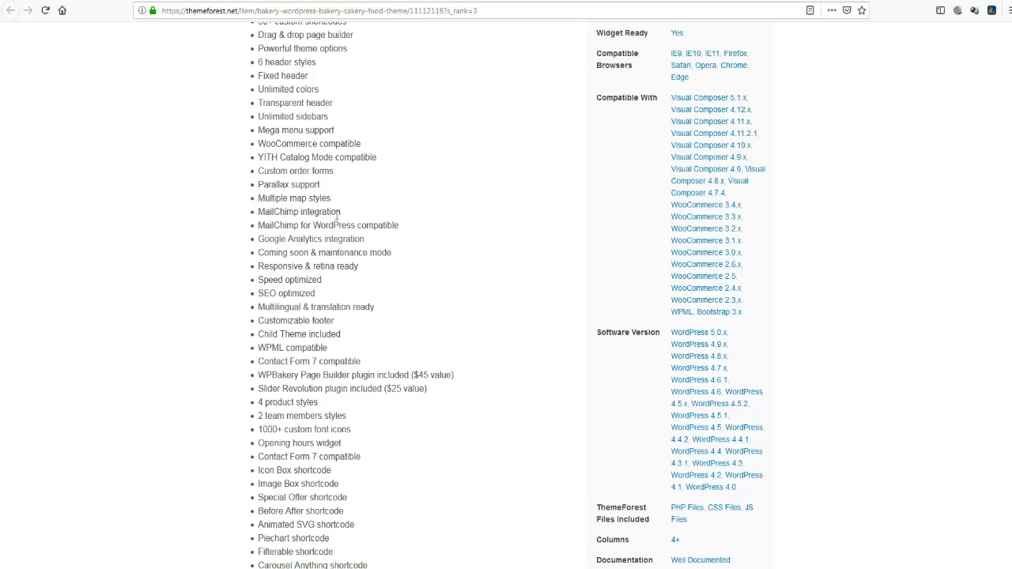
# Step: Scroll through the buyer testimonials and the update history for versions 2.4 and 2.3
pyautogui.scroll(-3)
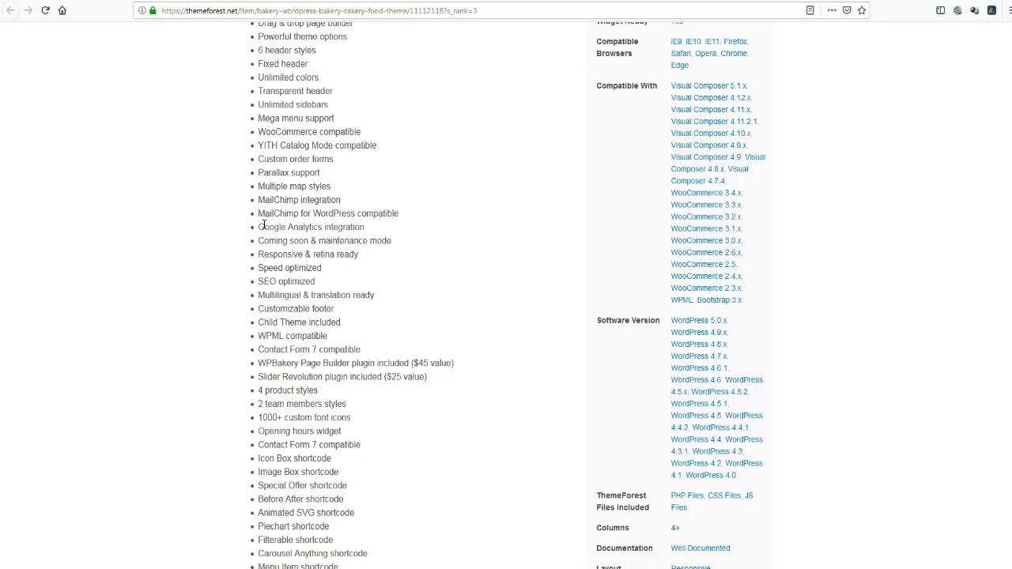
pyautogui.scroll(-3)
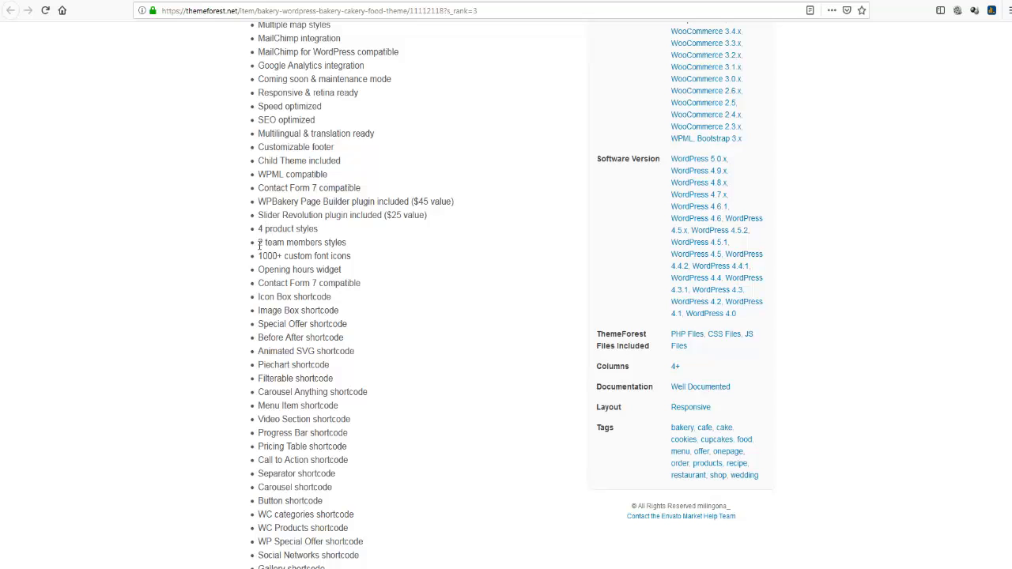
pyautogui.scroll(-3)
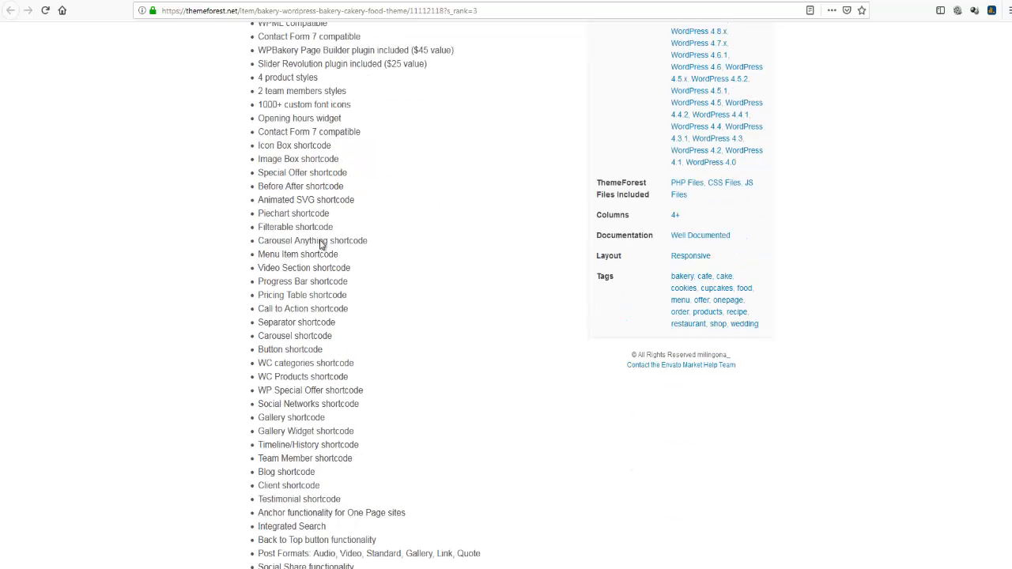
pyautogui.scroll(-3)
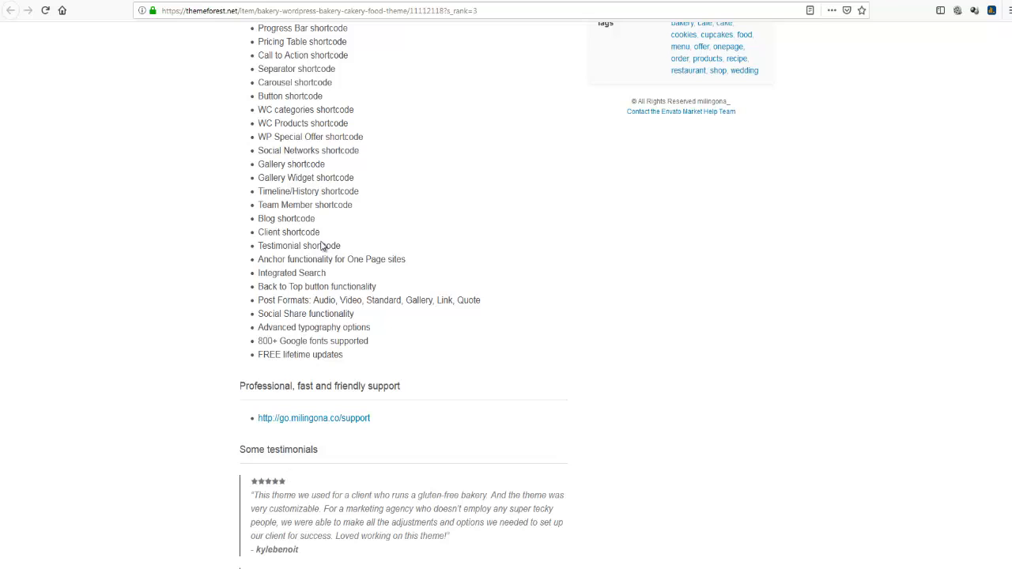
pyautogui.scroll(-3)
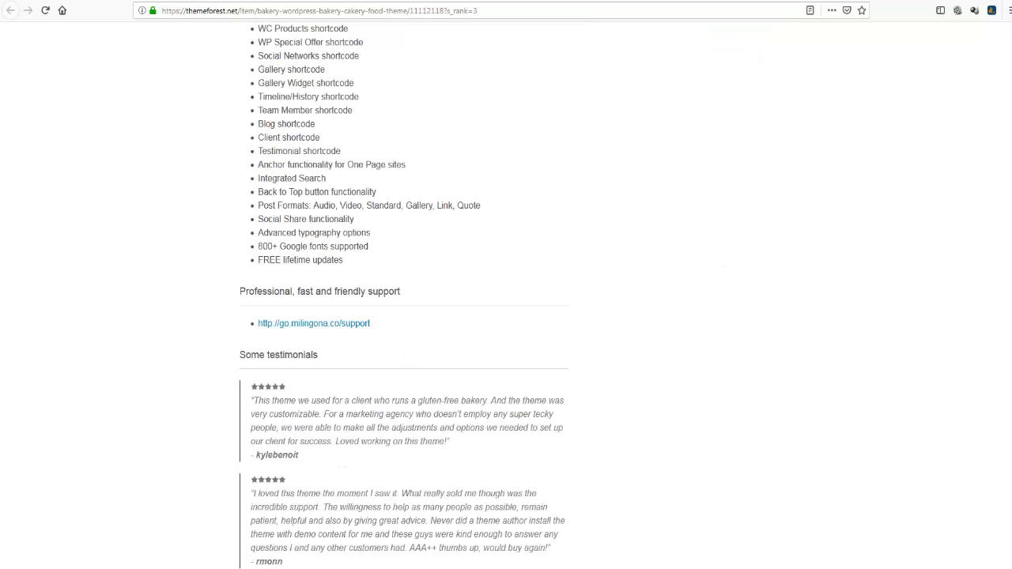
pyautogui.scroll(-3)
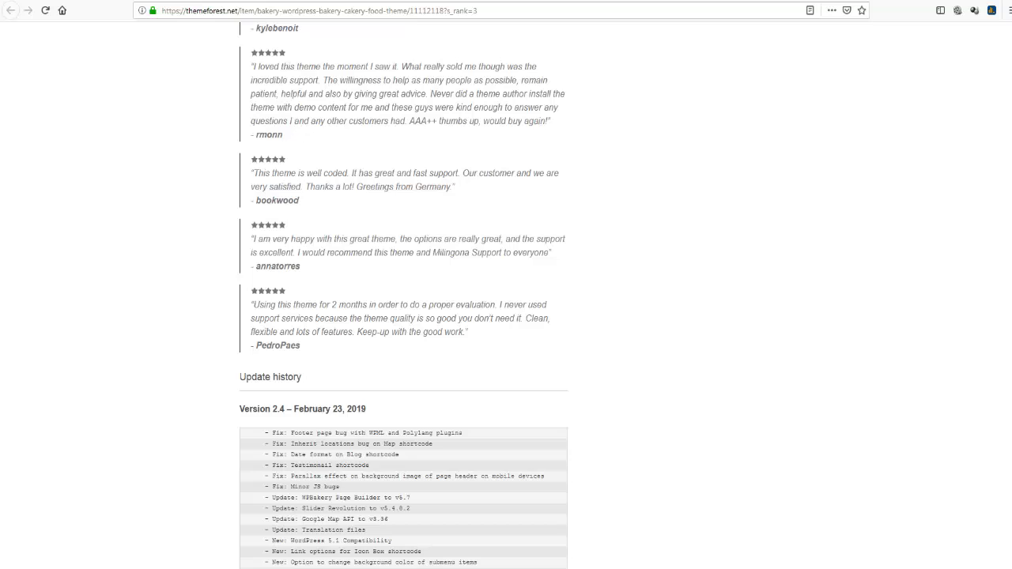
pyautogui.scroll(-3)
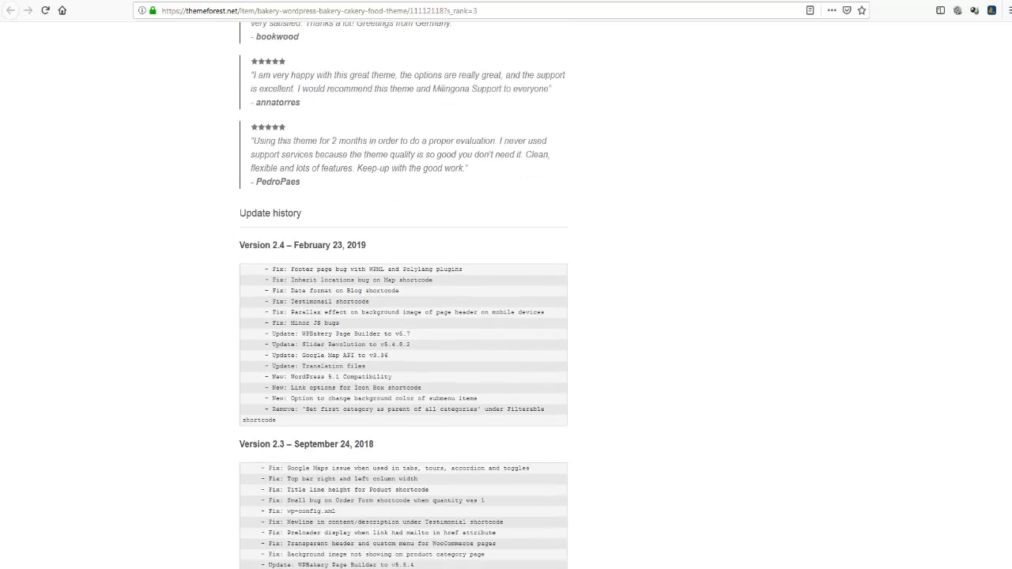
pyautogui.moveTo(212, 226)
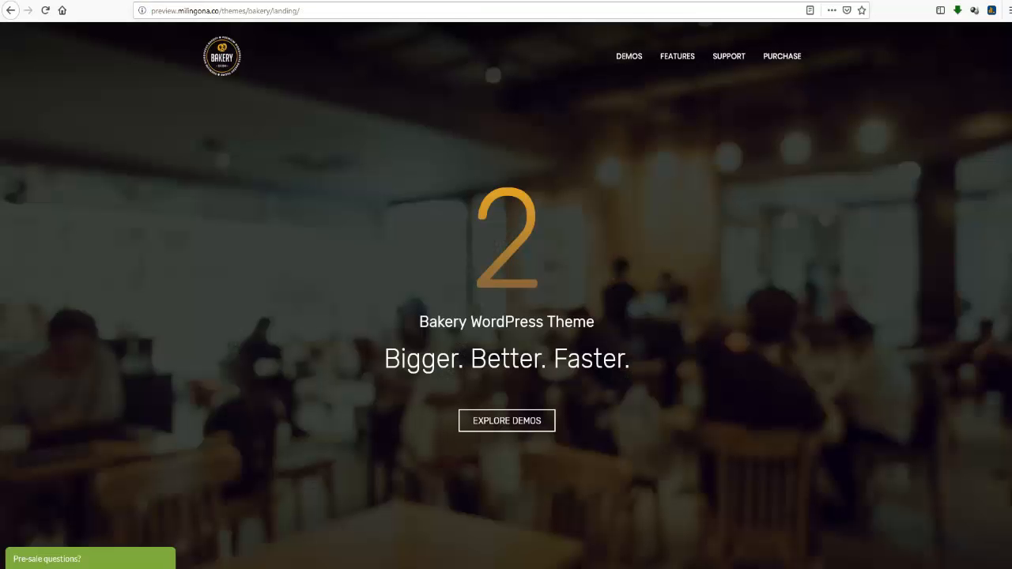
# Step: Scroll the landing page past Unique Demos, Theme Features and Supported Plugins to the demo thumbnails
pyautogui.scroll(-3)
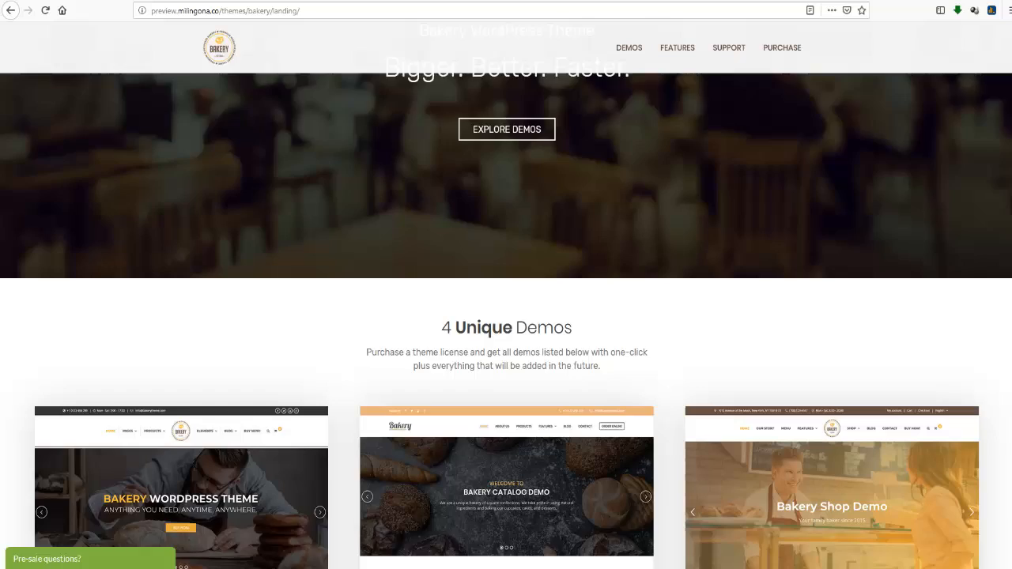
pyautogui.scroll(-3)
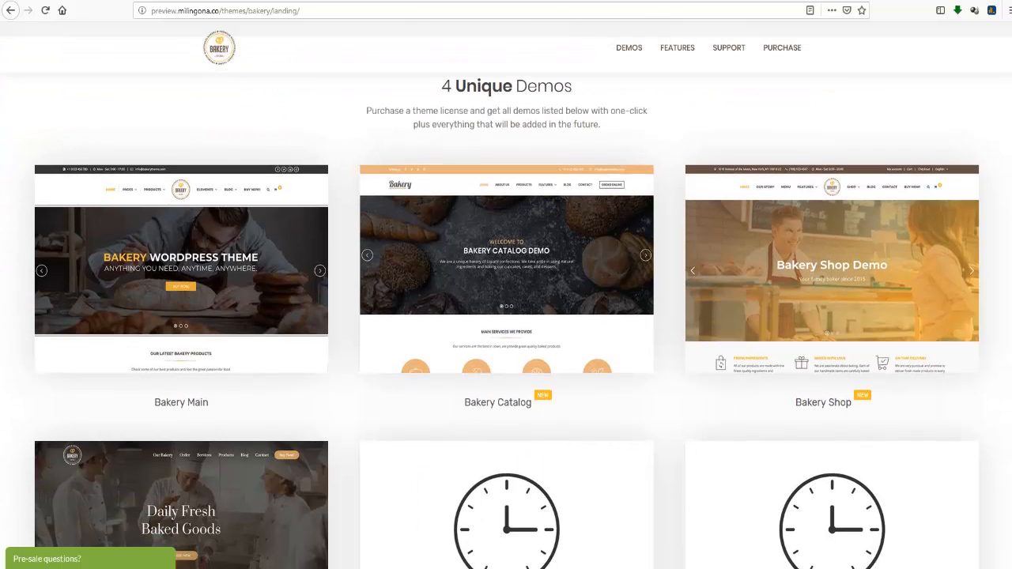
pyautogui.scroll(-3)
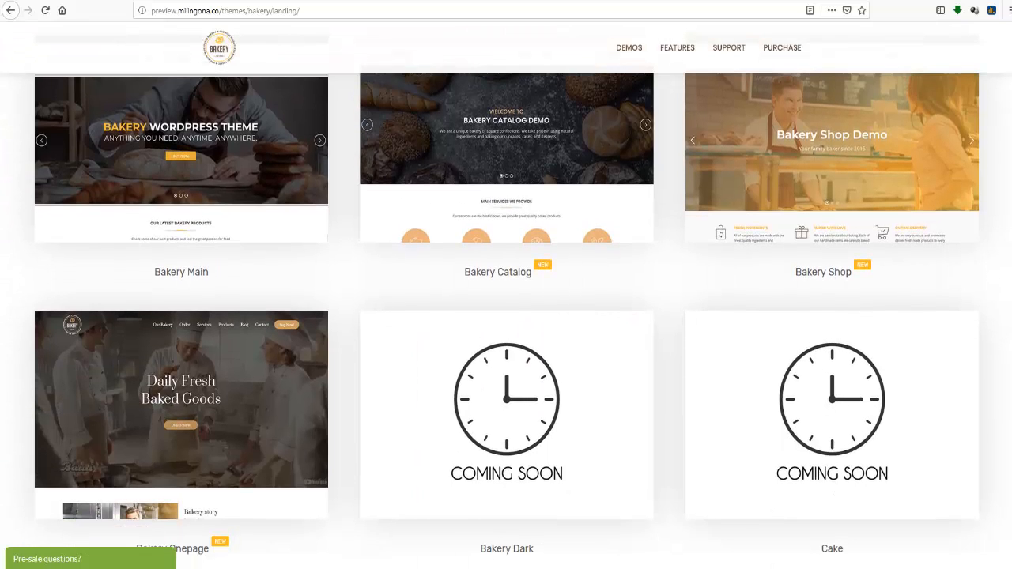
pyautogui.scroll(-3)
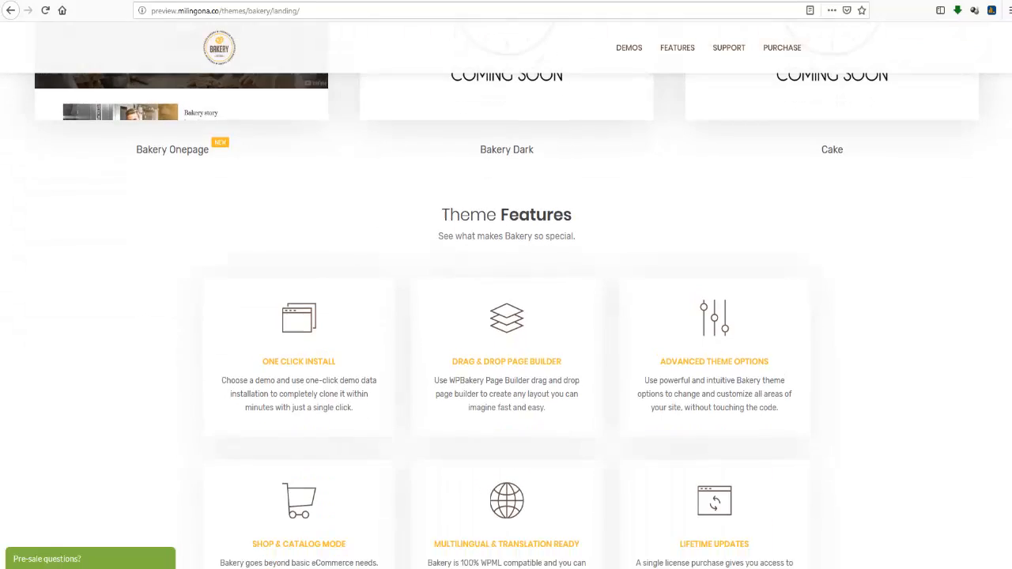
pyautogui.scroll(-3)
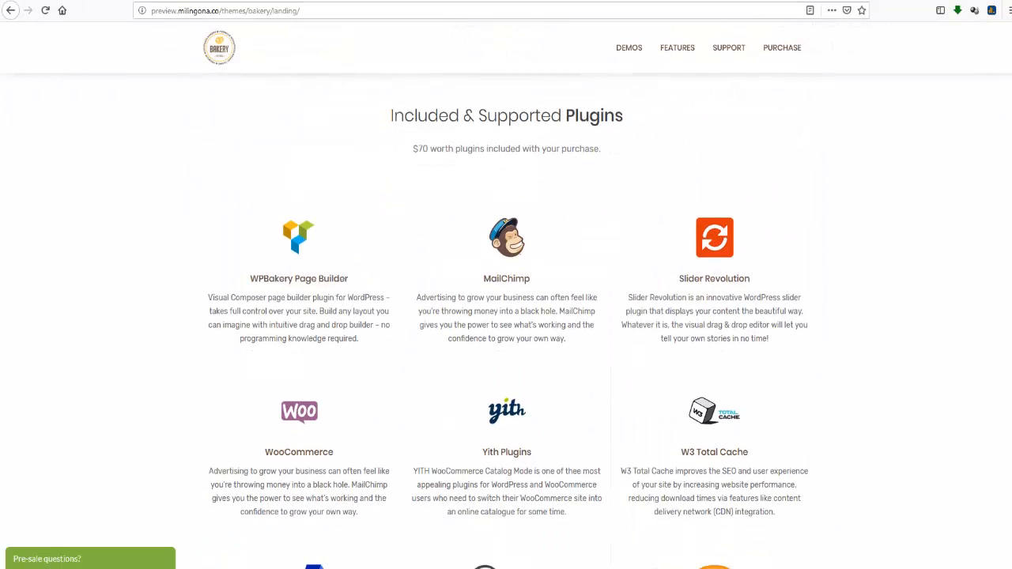
pyautogui.scroll(-3)
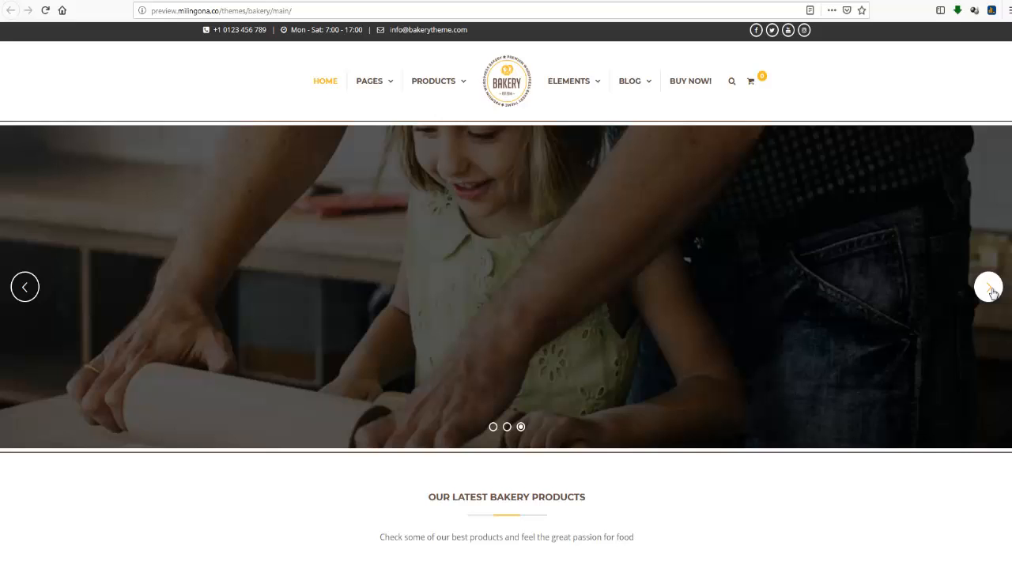
# Step: Advance the hero slider to Artisan Breads, then scroll through Latest Bakery Products, testimonial, Main Services and Bread Products to This Week Offers
pyautogui.click(990, 287)
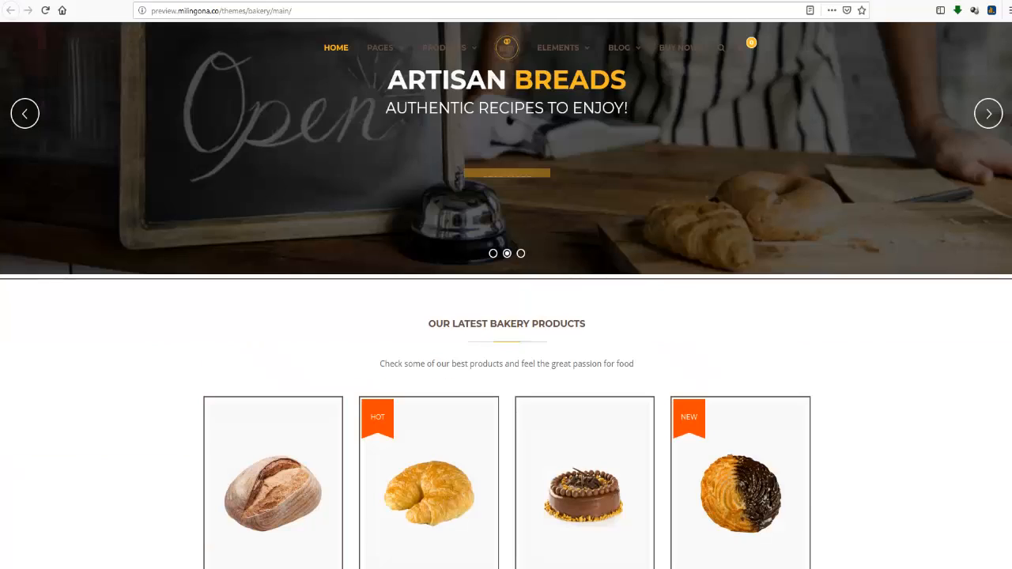
pyautogui.scroll(-3)
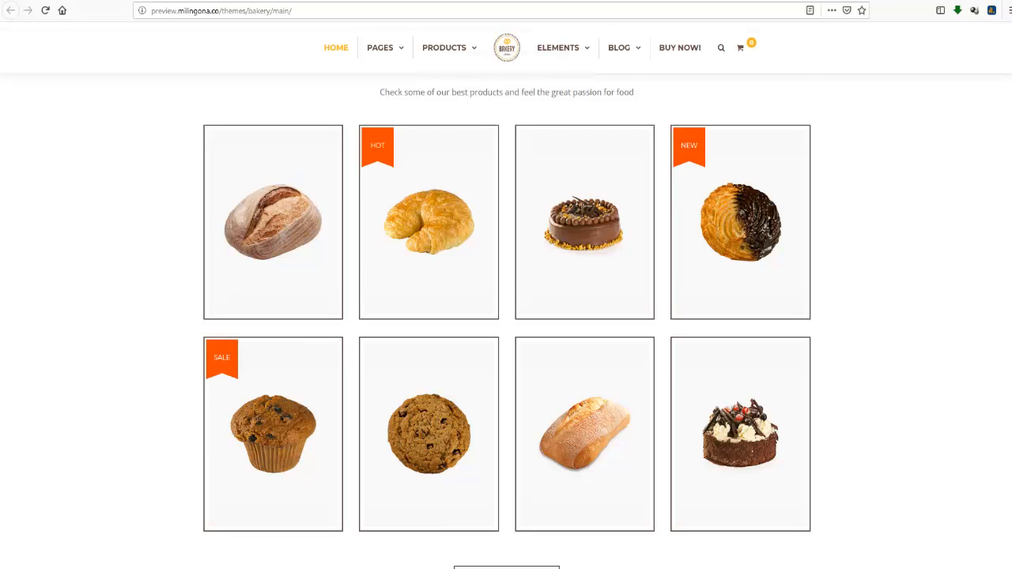
pyautogui.scroll(-3)
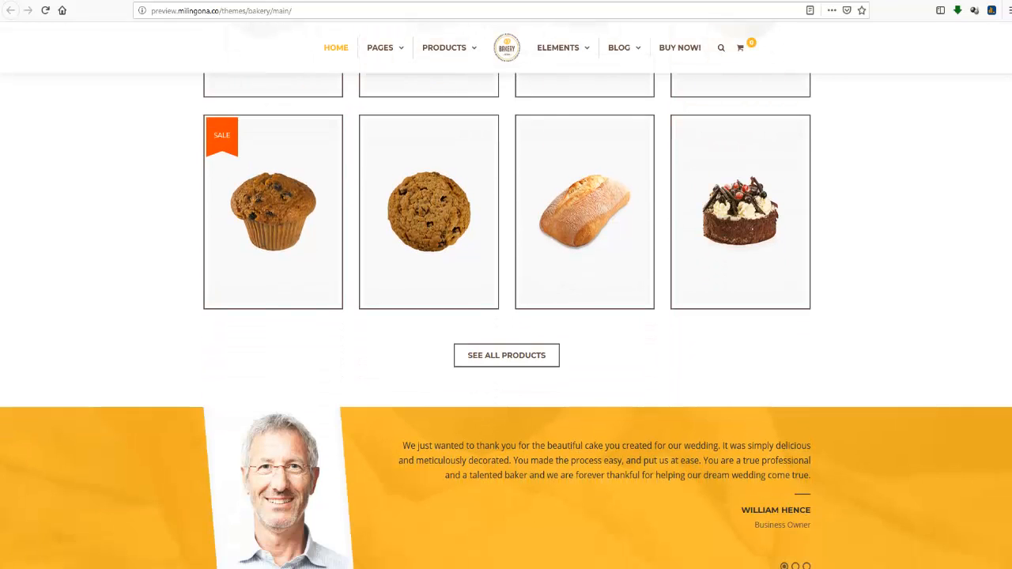
pyautogui.scroll(-3)
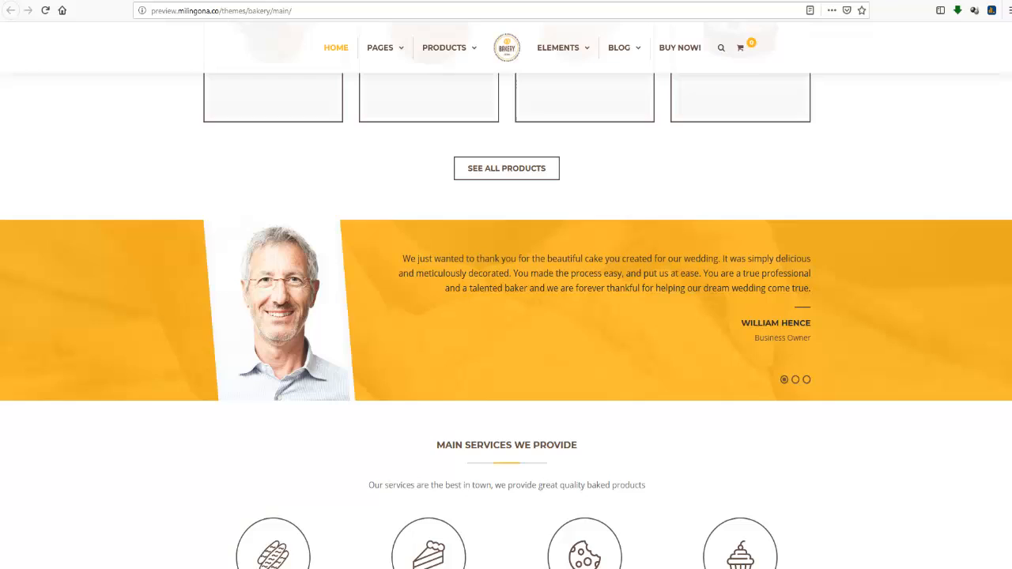
pyautogui.scroll(-3)
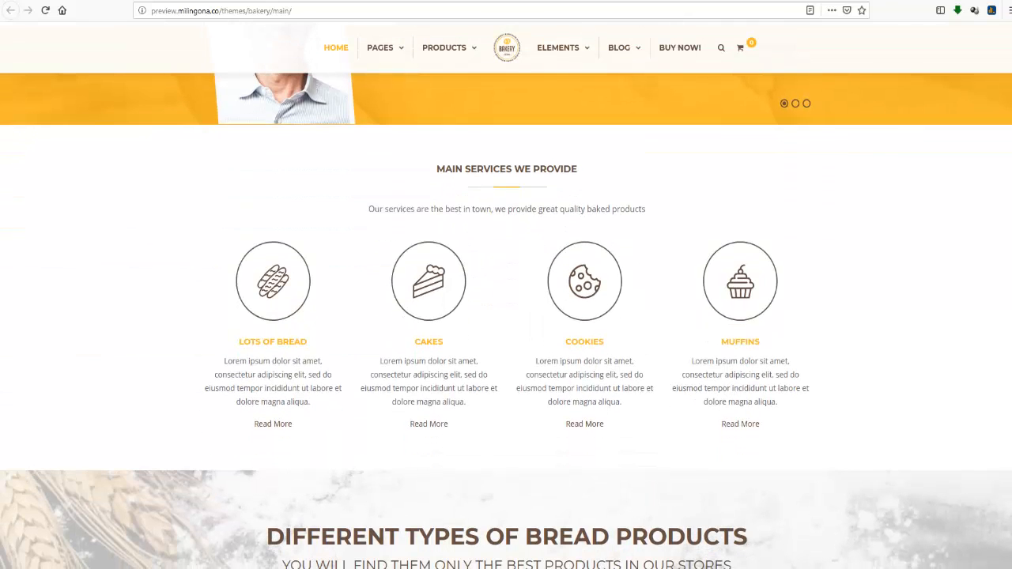
pyautogui.scroll(-3)
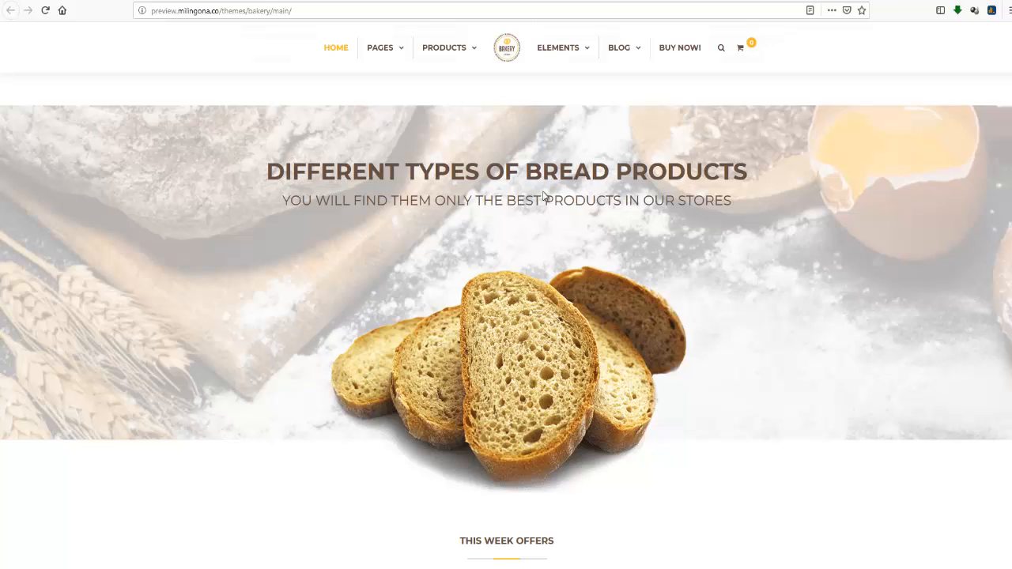
pyautogui.scroll(-3)
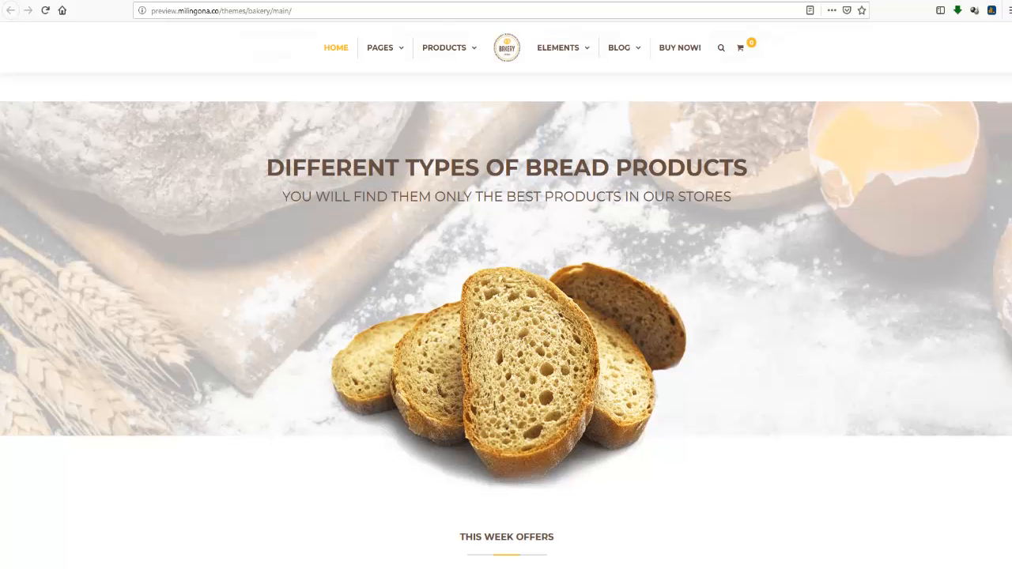
pyautogui.scroll(-3)
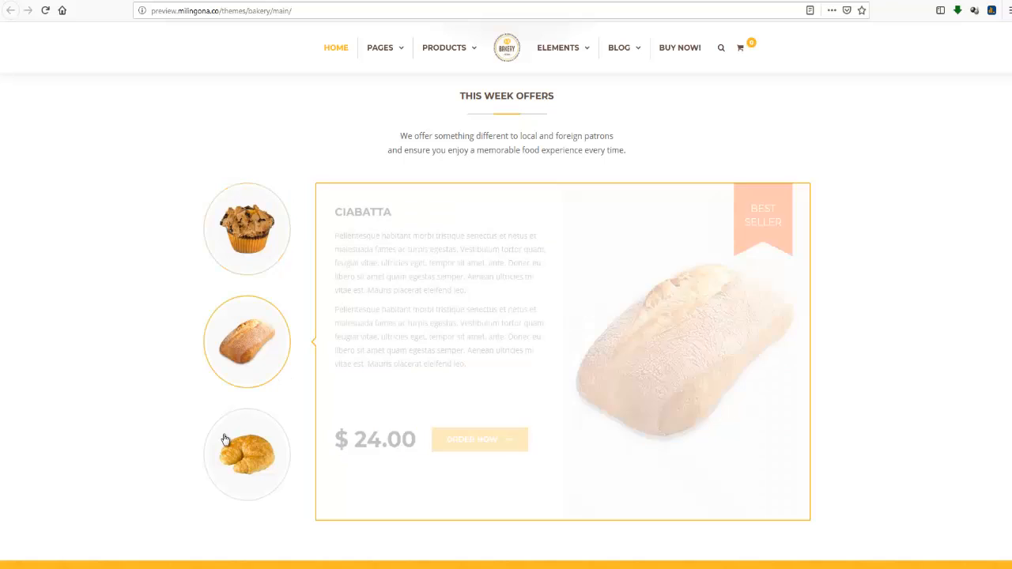
# Step: Show the croissant in This Week Offers, then scroll past the team, blog and contact map to the footer
pyautogui.click(247, 454)
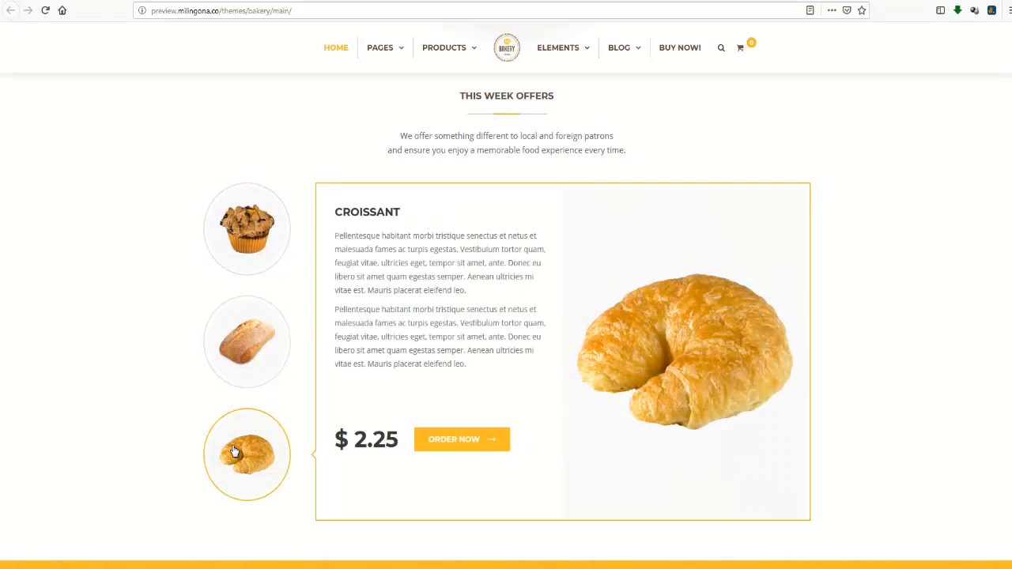
pyautogui.scroll(-3)
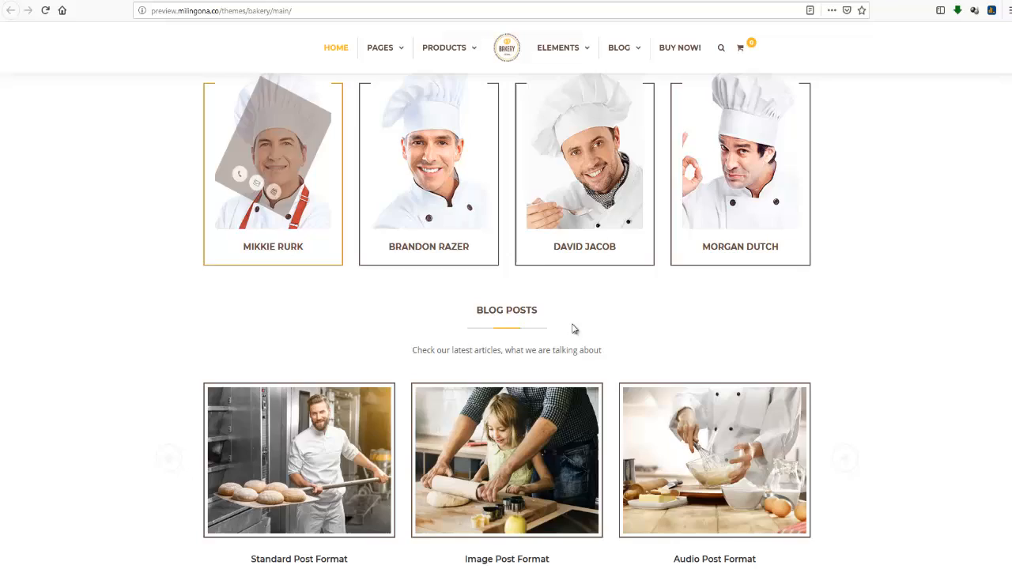
pyautogui.scroll(-3)
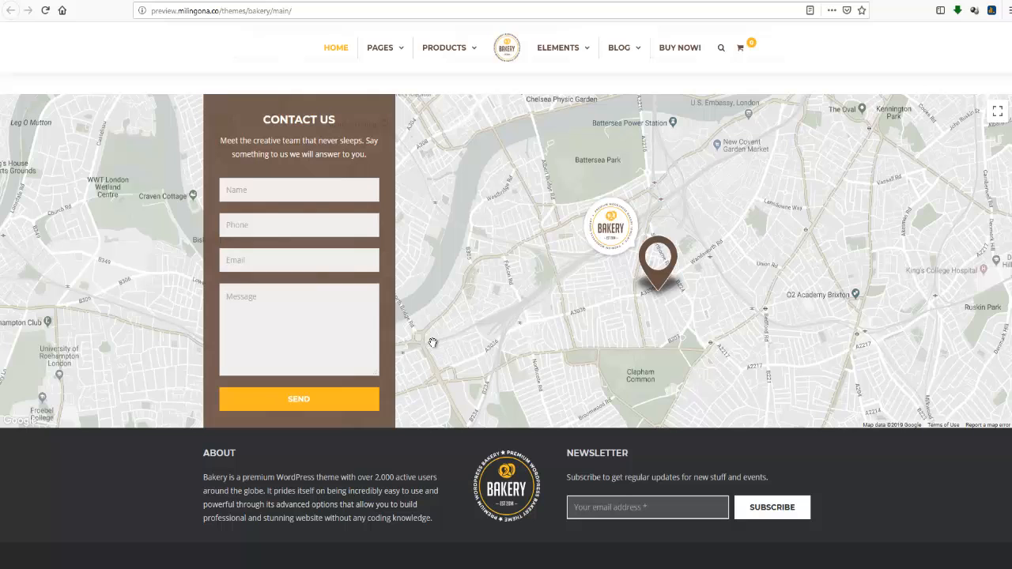
pyautogui.moveTo(392, 336)
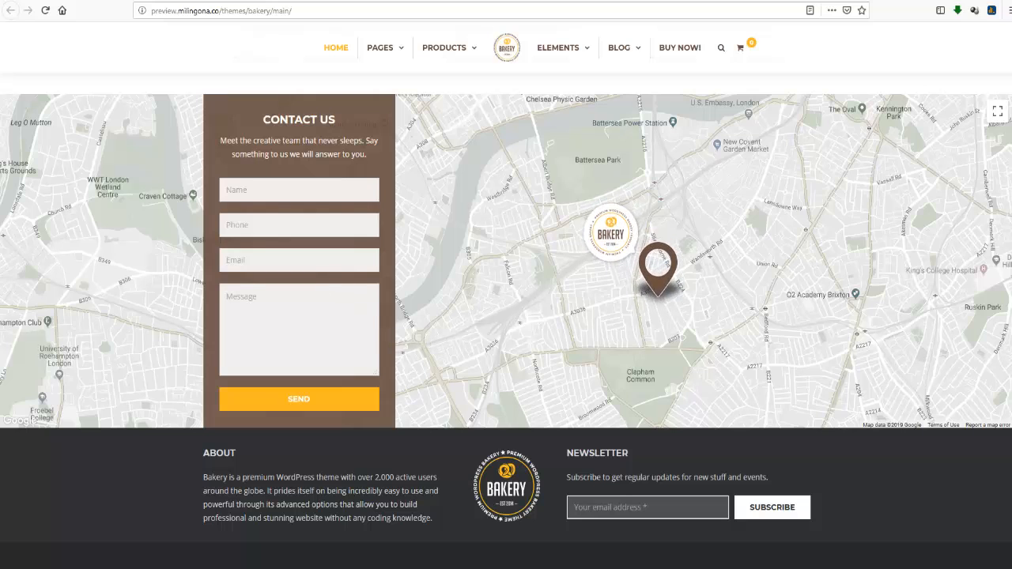
pyautogui.scroll(-3)
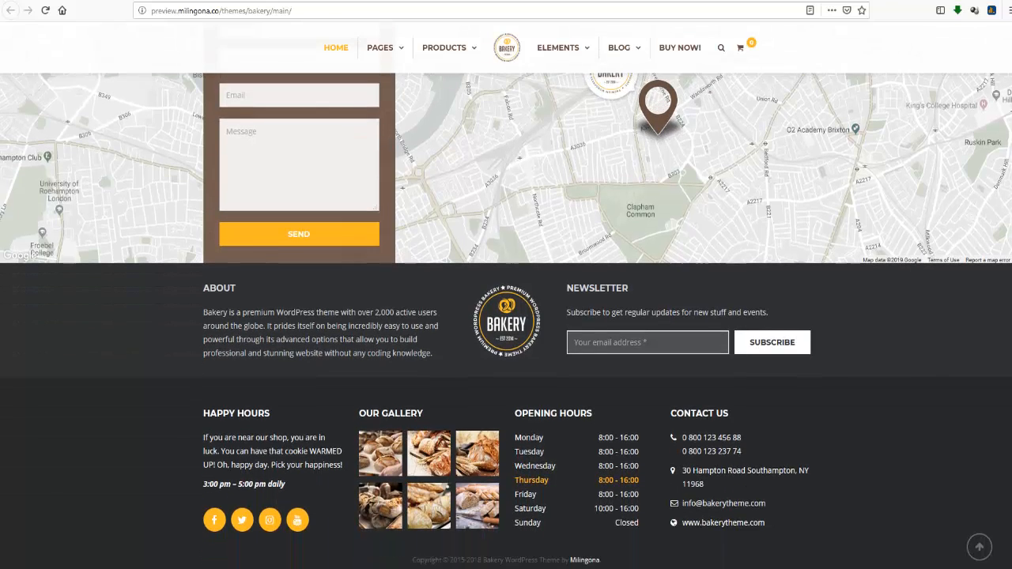
pyautogui.scroll(-3)
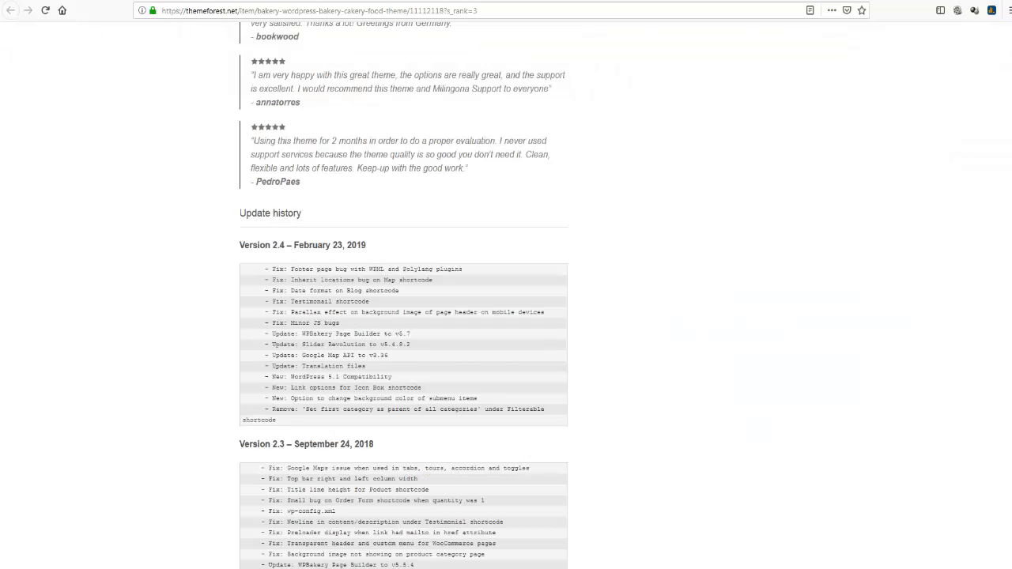
# Step: Scroll back to the page top with the Bakery title, preview image and $59 Regular License price box
pyautogui.scroll(3)
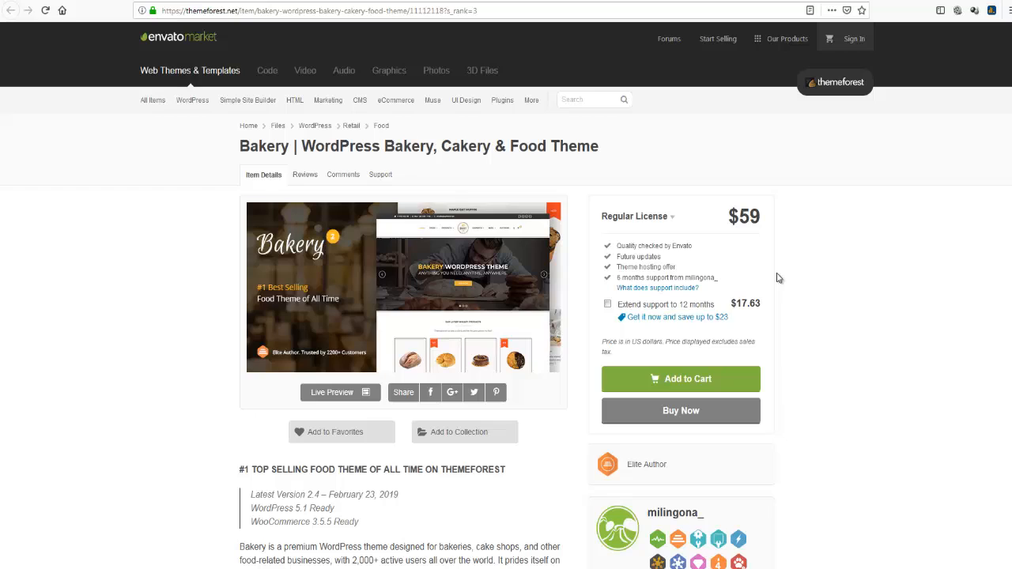
pyautogui.moveTo(775, 277)
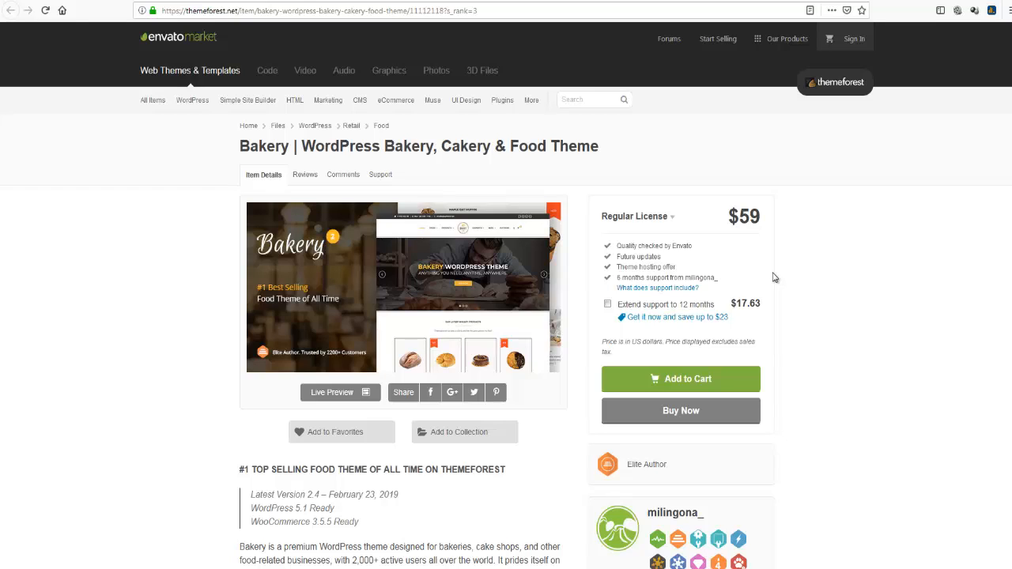
pyautogui.moveTo(788, 273)
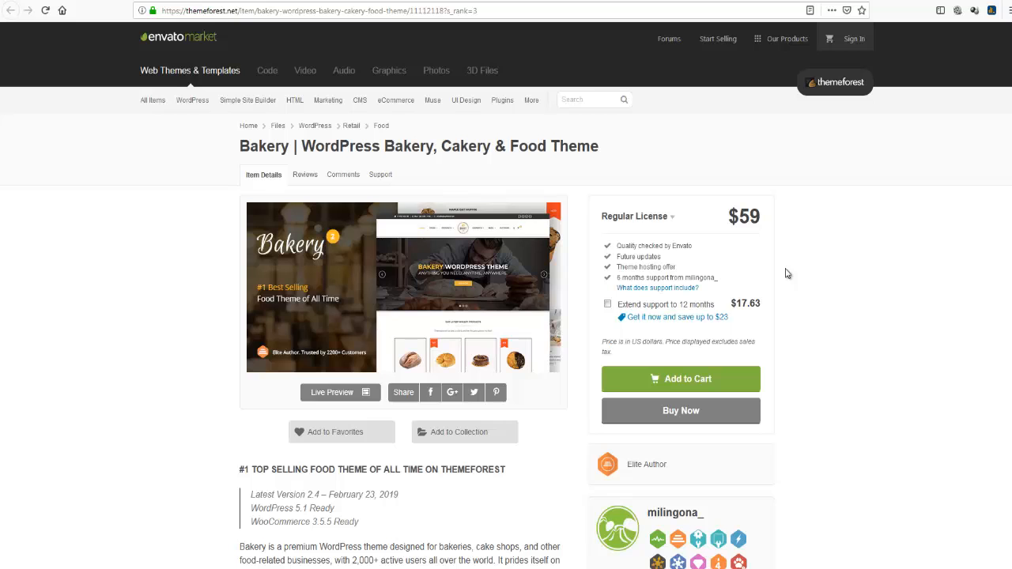